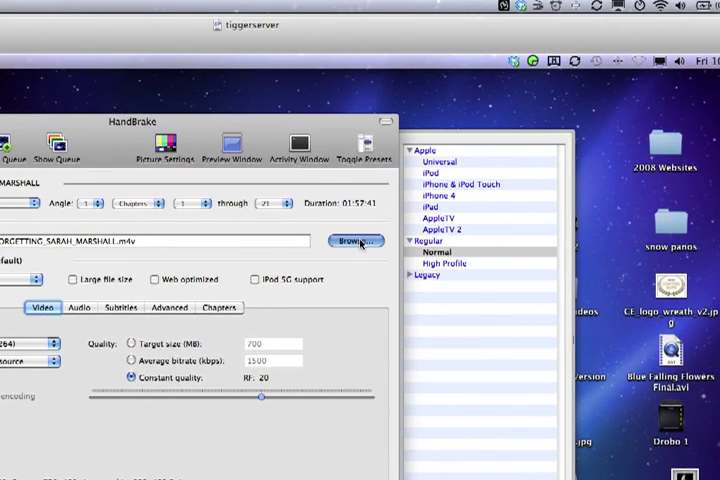
# Set the encode destination to the Movies folder.
pyautogui.click(352, 240)
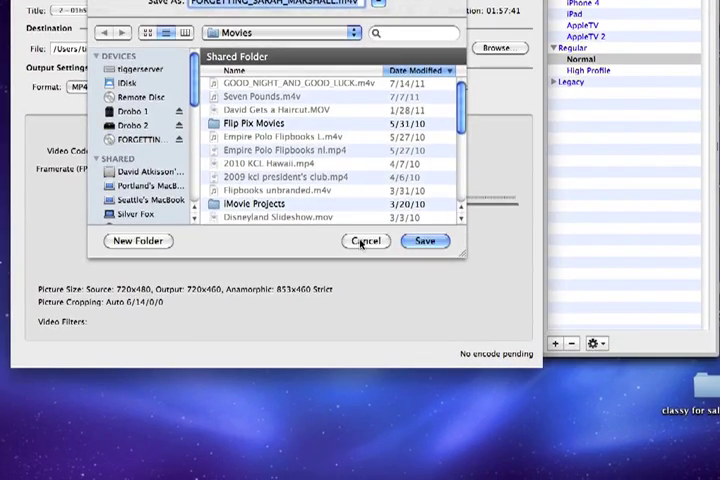
pyautogui.click(424, 240)
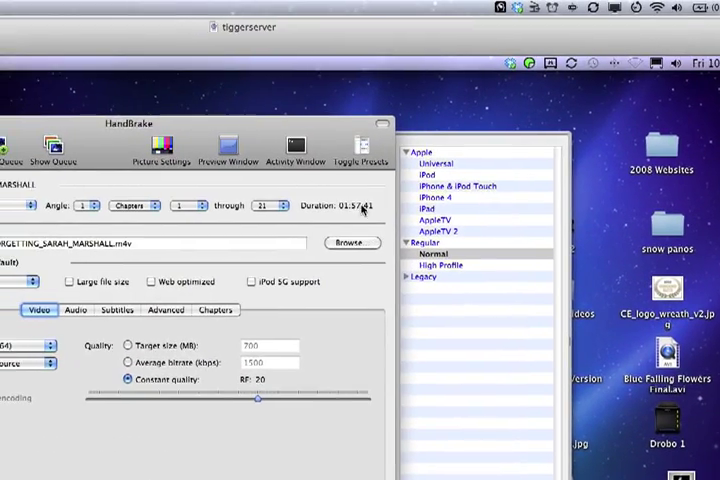
# Apply the Apple iPad preset so the encode outputs MP4 with large file support.
pyautogui.click(356, 148)
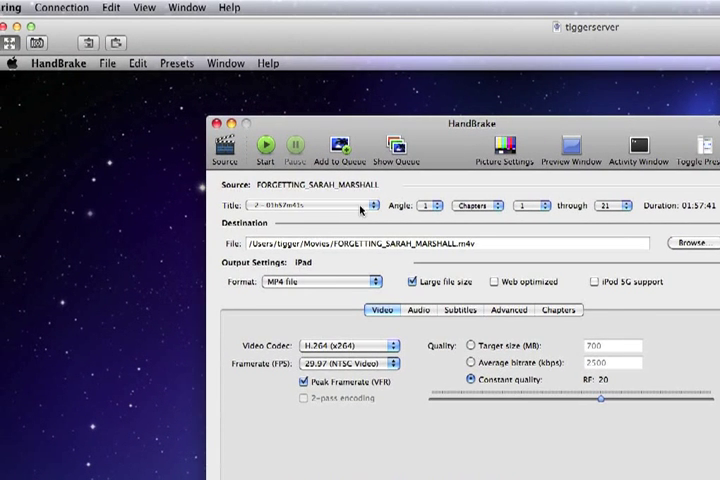
# Select the DVD title and start encoding FORGETTING_SARAH_MARSHALL.m4v.
pyautogui.click(356, 204)
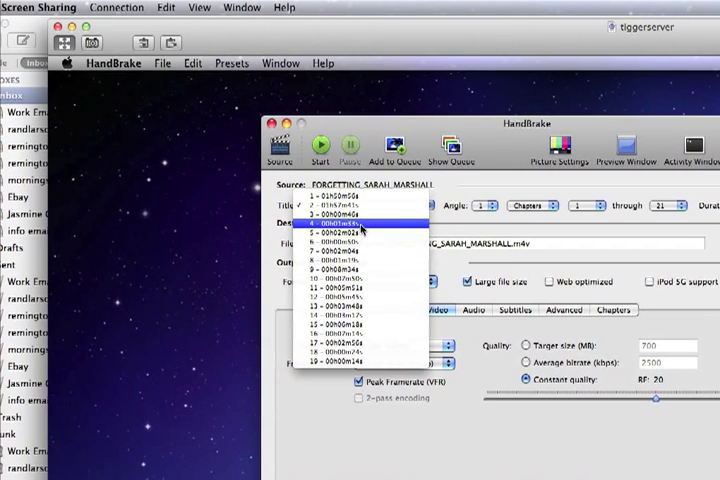
pyautogui.click(358, 206)
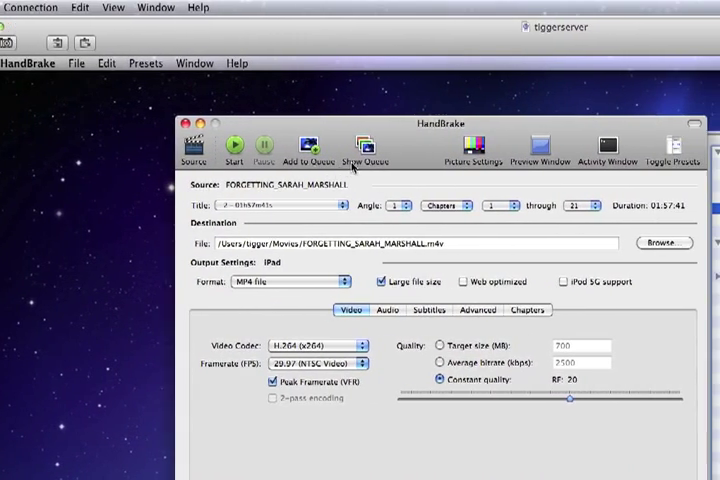
pyautogui.click(364, 148)
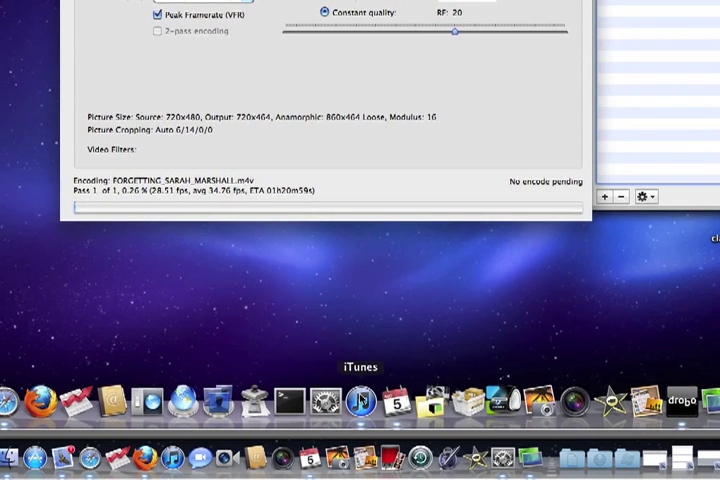
# Add the Big Love - S4E9 video to the iTunes library and show the Movies list.
pyautogui.click(362, 400)
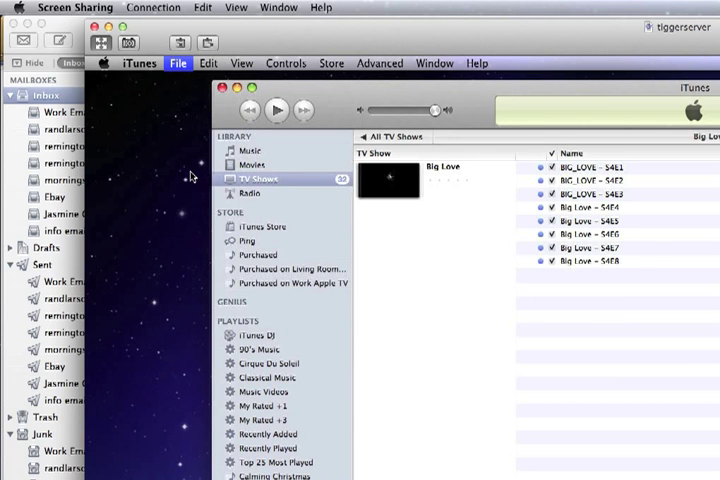
pyautogui.click(176, 64)
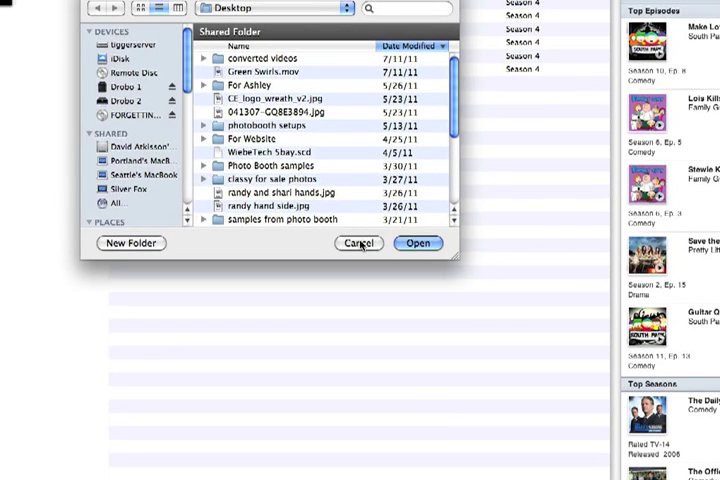
pyautogui.click(356, 242)
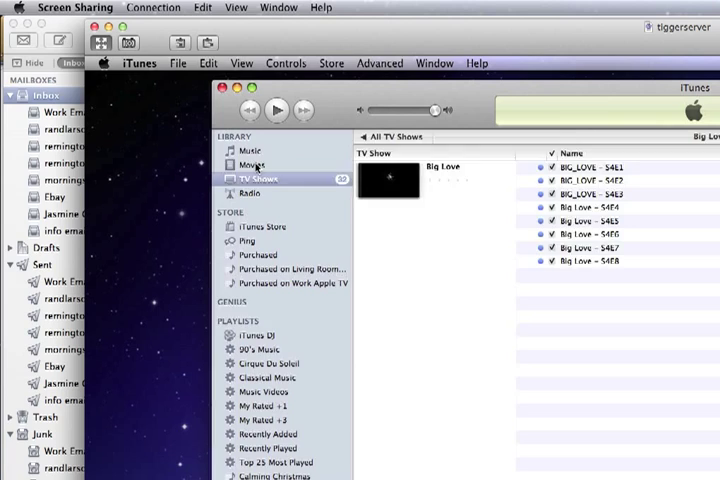
pyautogui.click(252, 164)
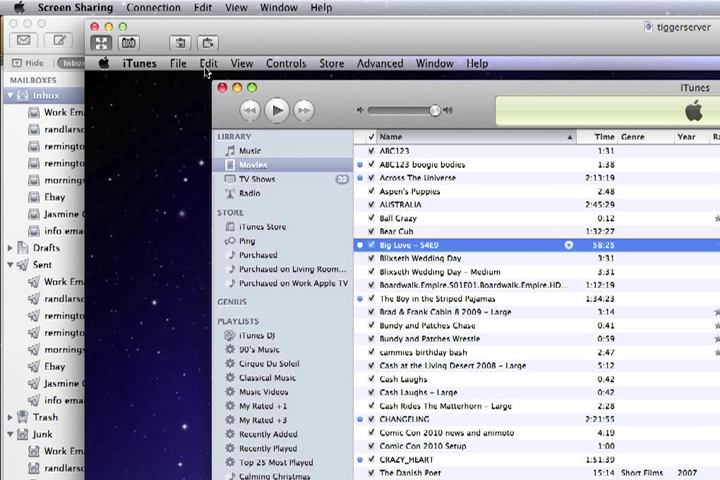
# Show Get Info for Big Love - S4E9 on its Options page, media kind still Movie.
pyautogui.click(176, 64)
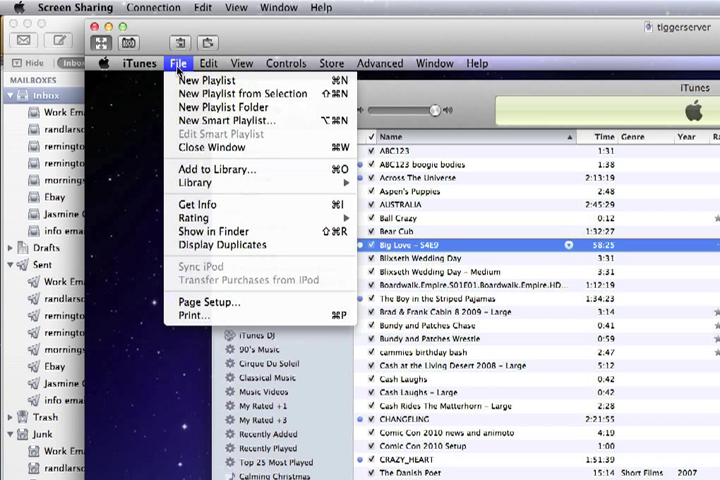
pyautogui.moveTo(198, 204)
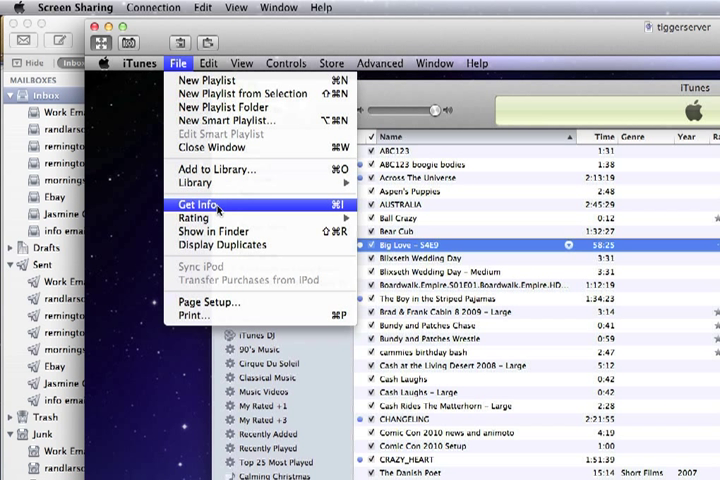
pyautogui.moveTo(272, 210)
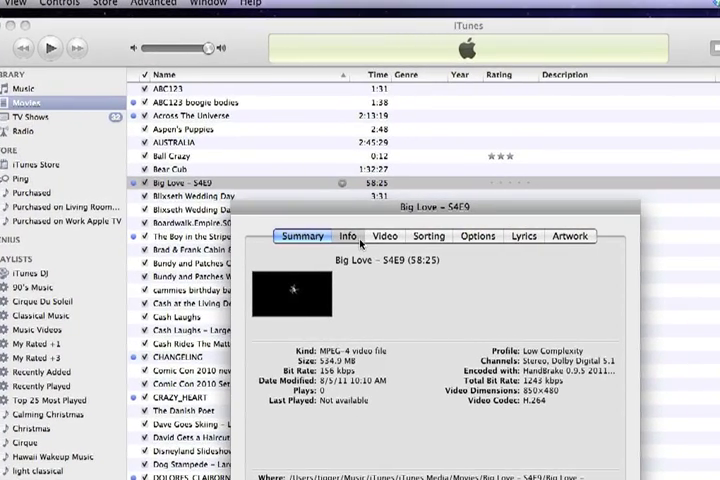
pyautogui.click(348, 236)
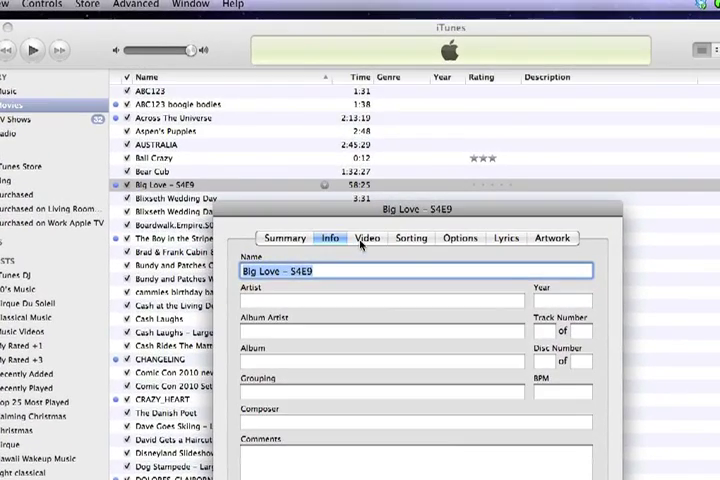
pyautogui.click(368, 238)
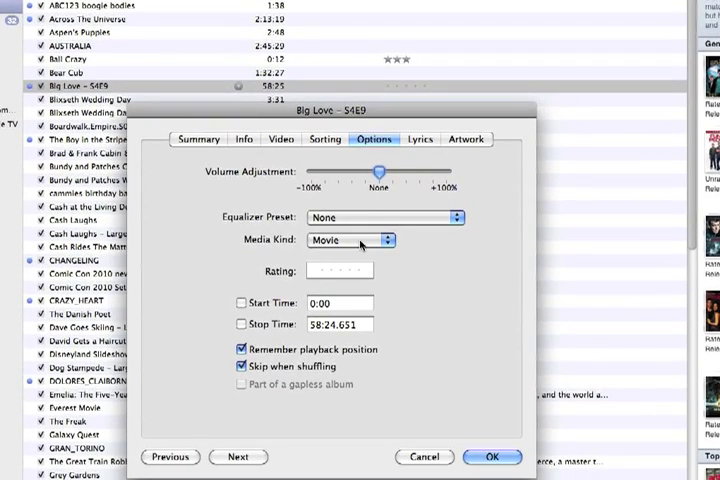
# Set the media kind to TV Show and view it in the TV Shows library.
pyautogui.click(378, 240)
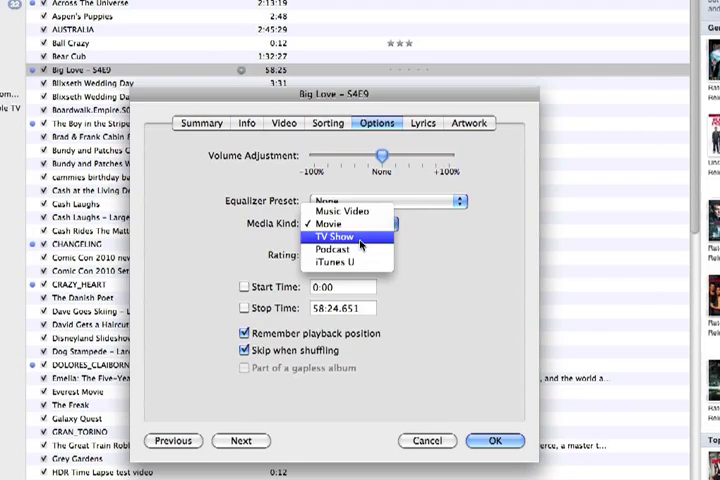
pyautogui.click(340, 236)
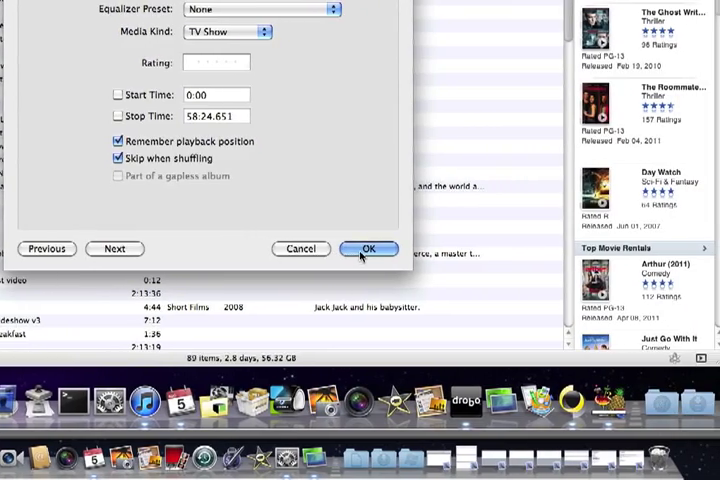
pyautogui.click(368, 248)
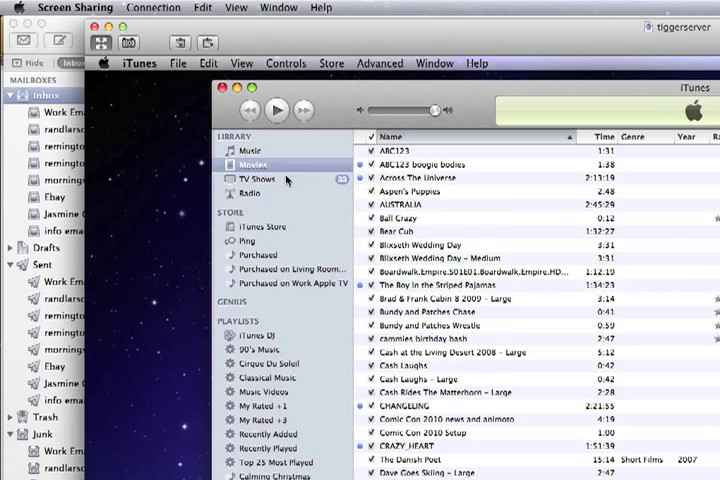
pyautogui.click(256, 178)
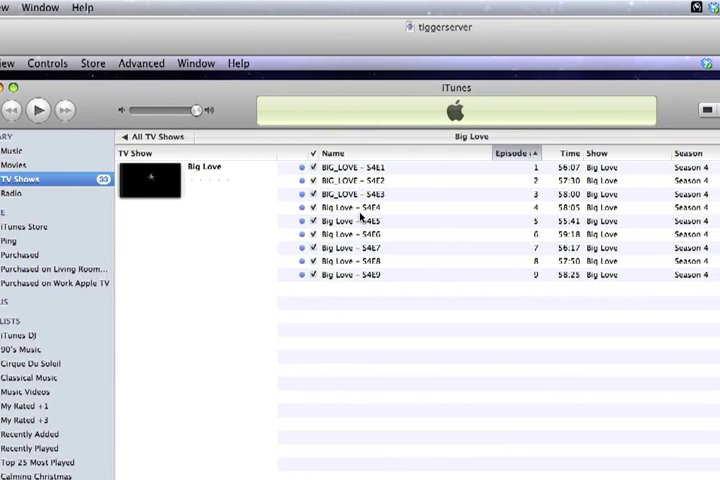